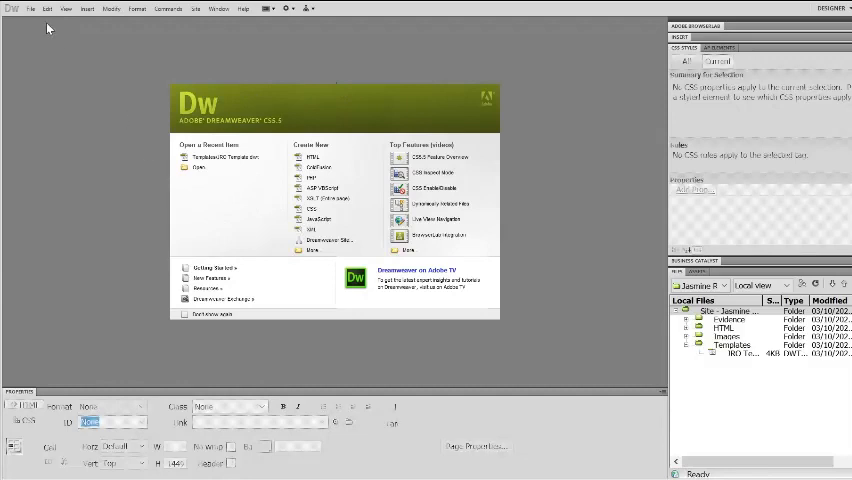
Create a new page from the Jasmine Rose Official site's JRO Template
click(30, 8)
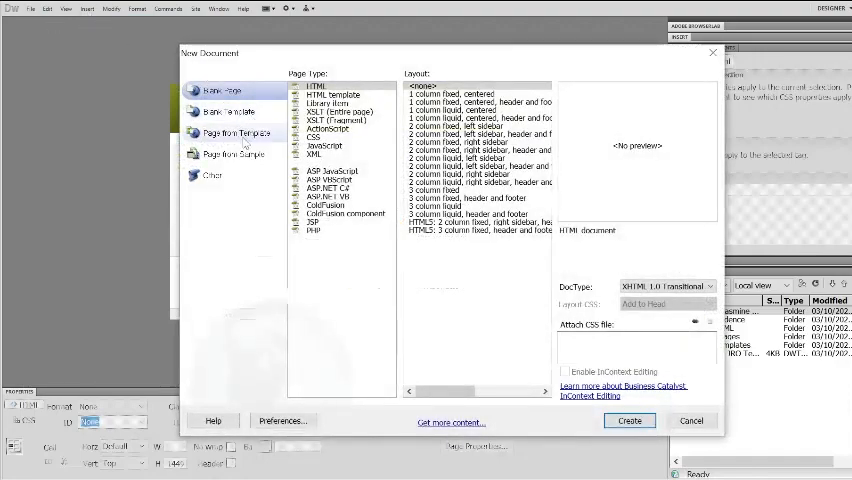
click(240, 132)
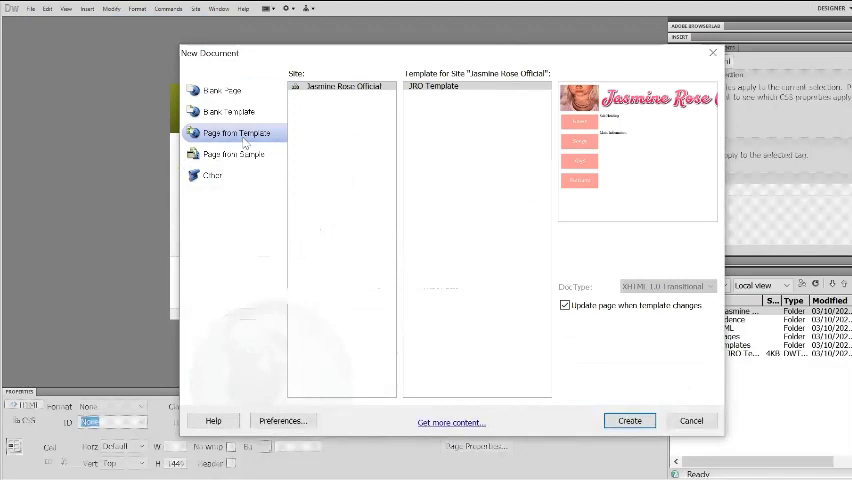
mouse_move(404, 230)
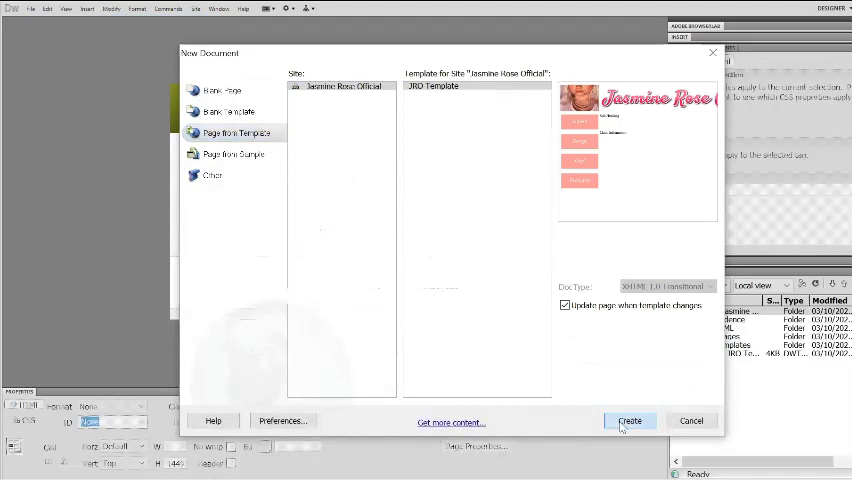
click(628, 420)
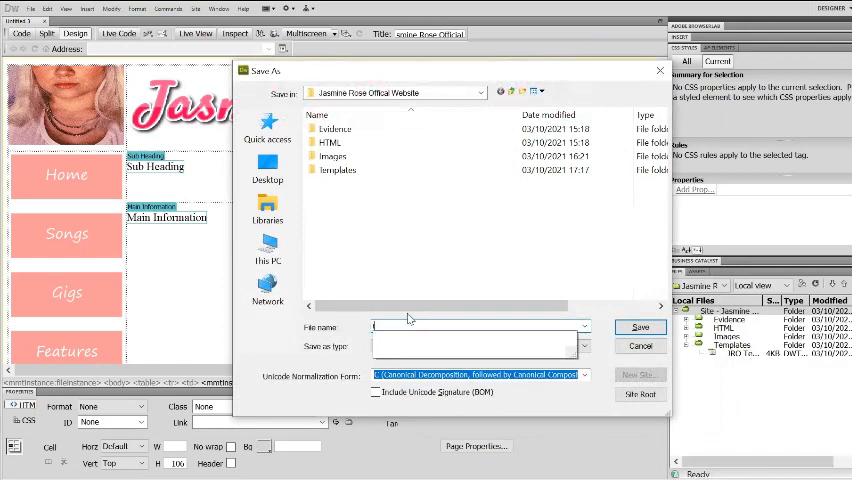
Save the new template-based page as index in the site folder
text(index)
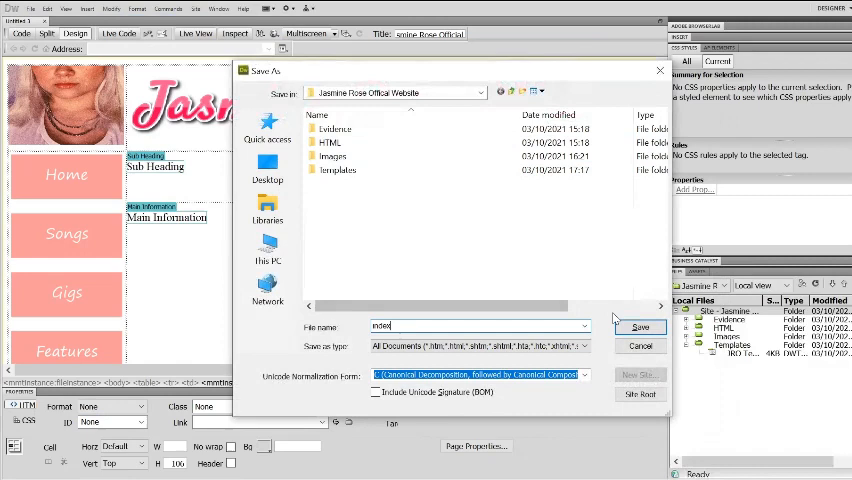
click(640, 328)
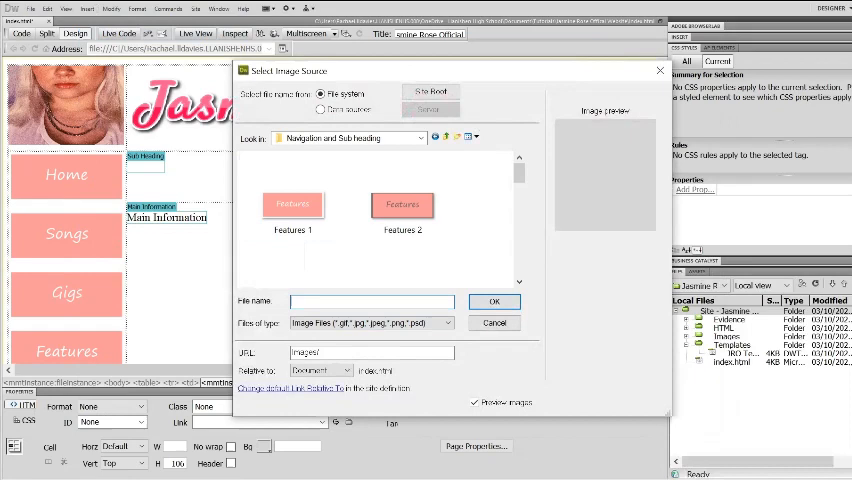
Insert Home Sub heading.png into the index page's Sub Heading area, accepting the accessibility attributes
text(Home)
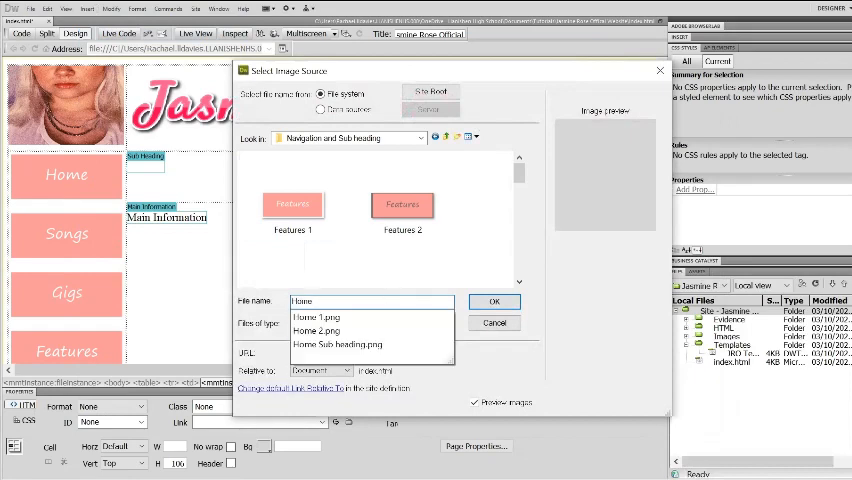
click(336, 344)
text(ib Home)
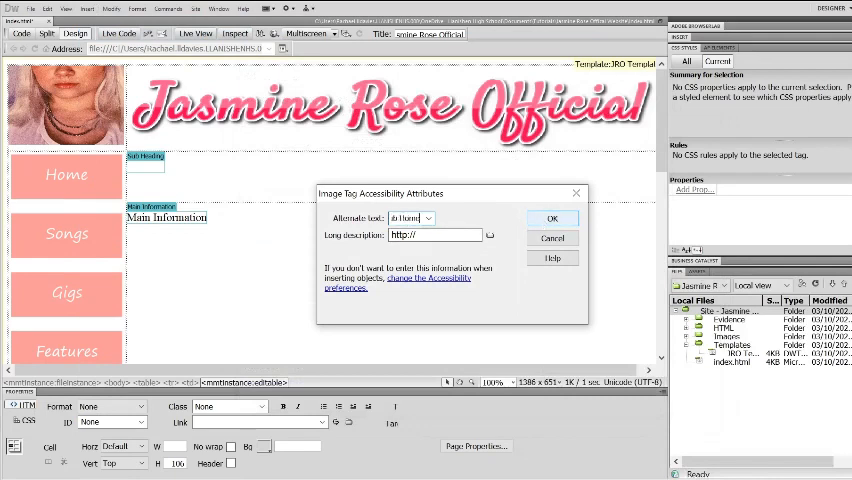
click(552, 218)
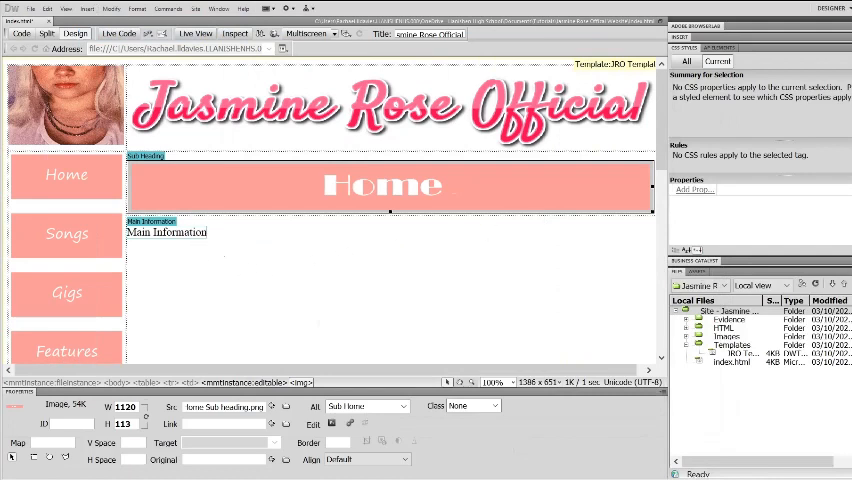
mouse_move(394, 282)
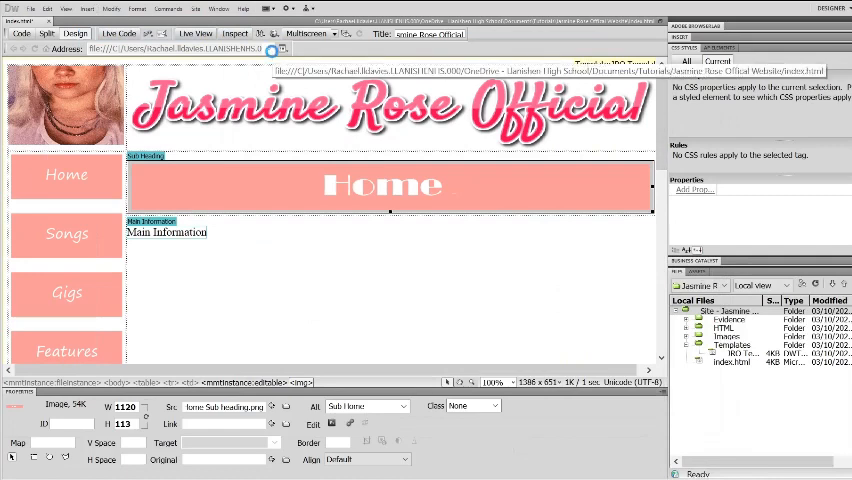
click(30, 8)
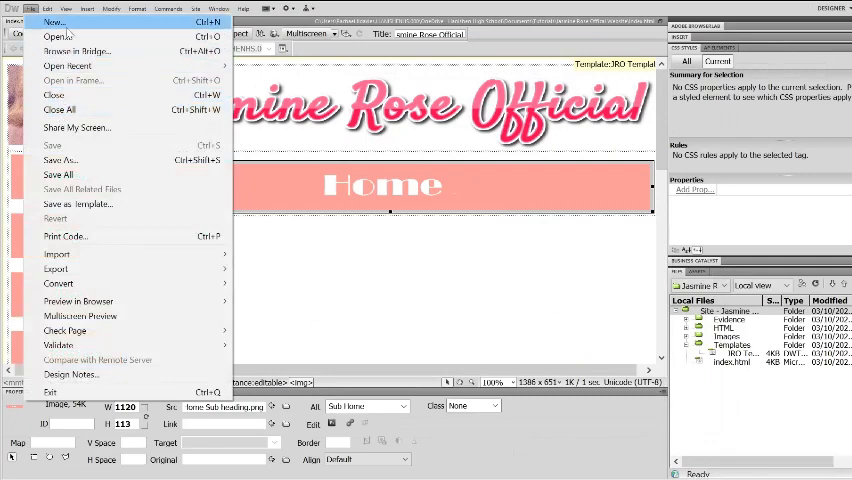
Create a second new page from the JRO Template
click(54, 22)
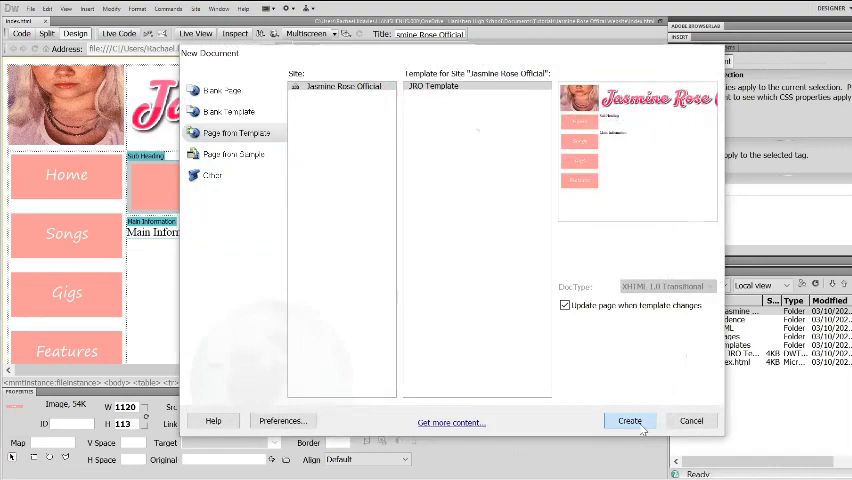
click(628, 420)
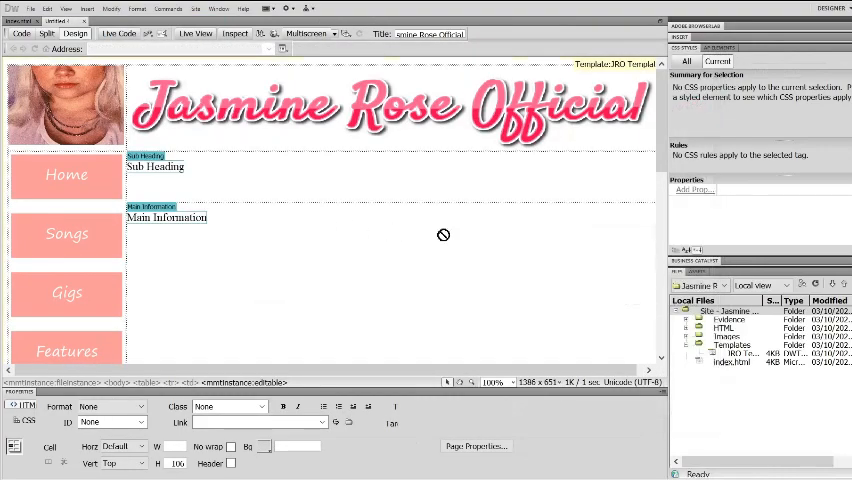
mouse_move(204, 124)
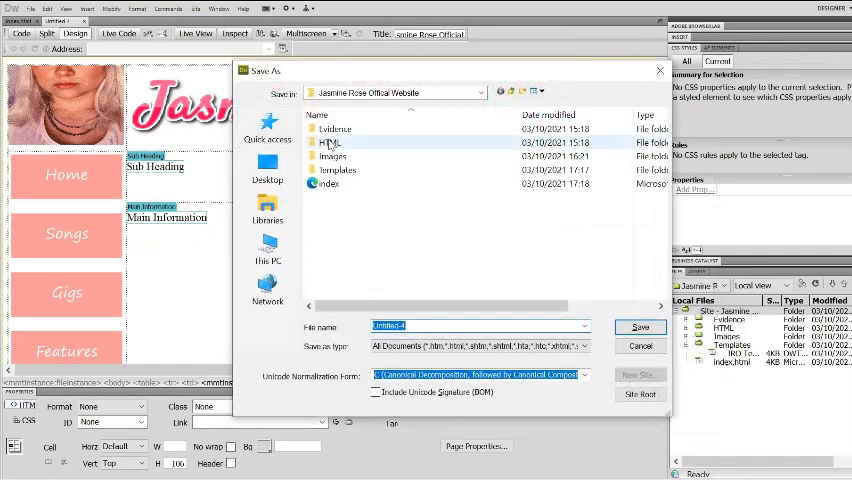
Save the second page as Songs inside the site's HTML folder
double_click(332, 142)
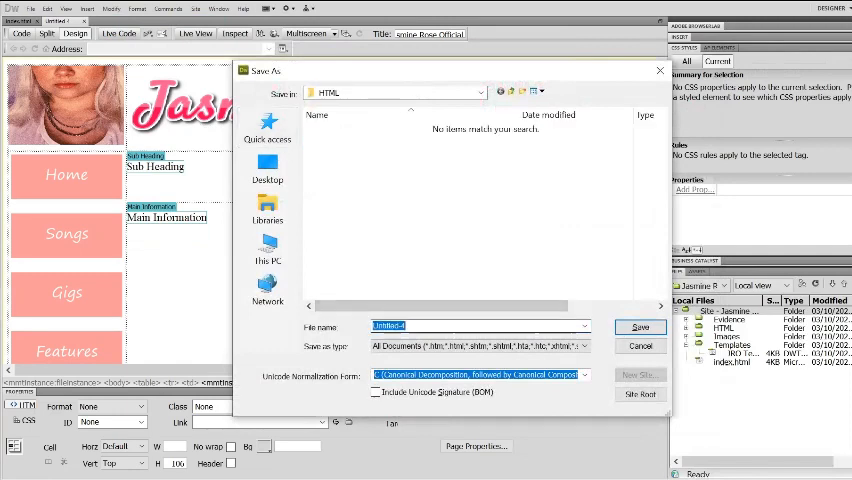
text(on)
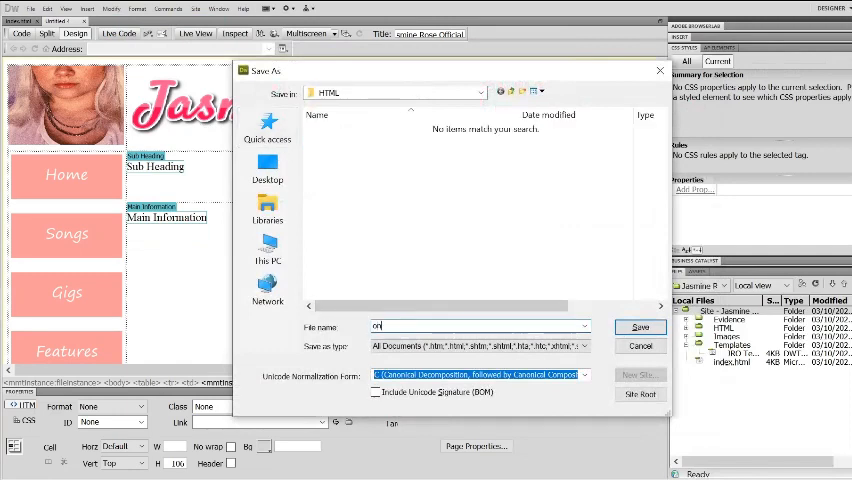
text(Songs)
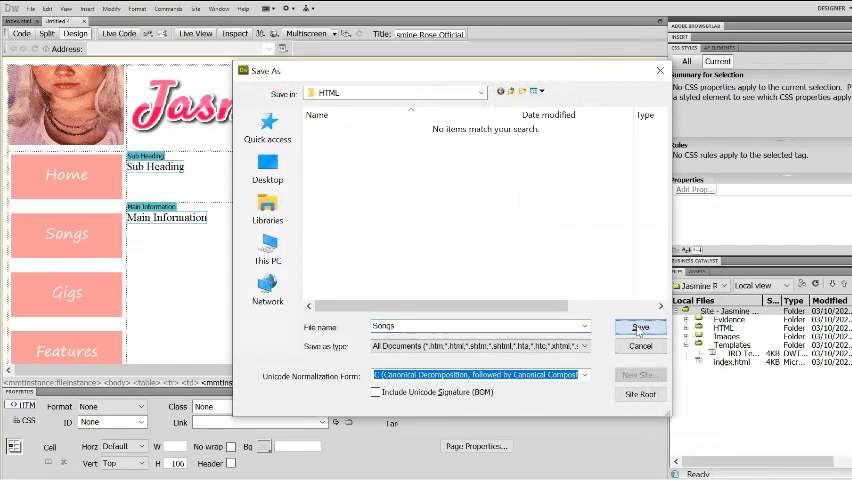
click(640, 328)
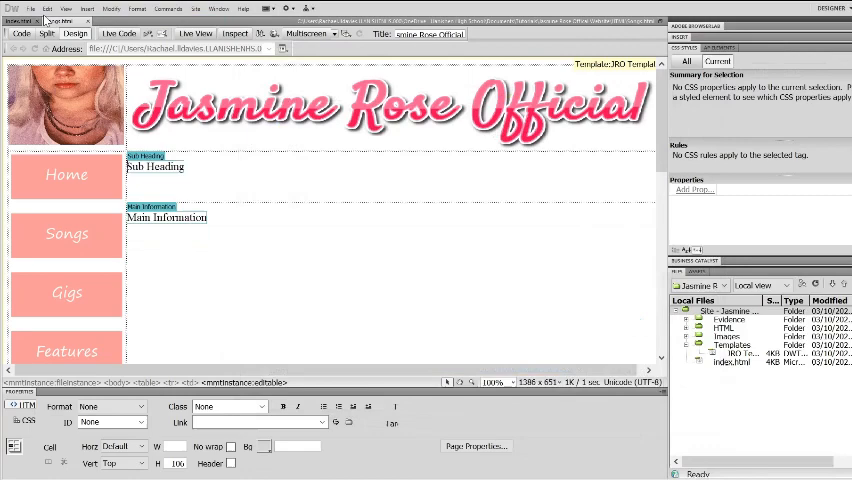